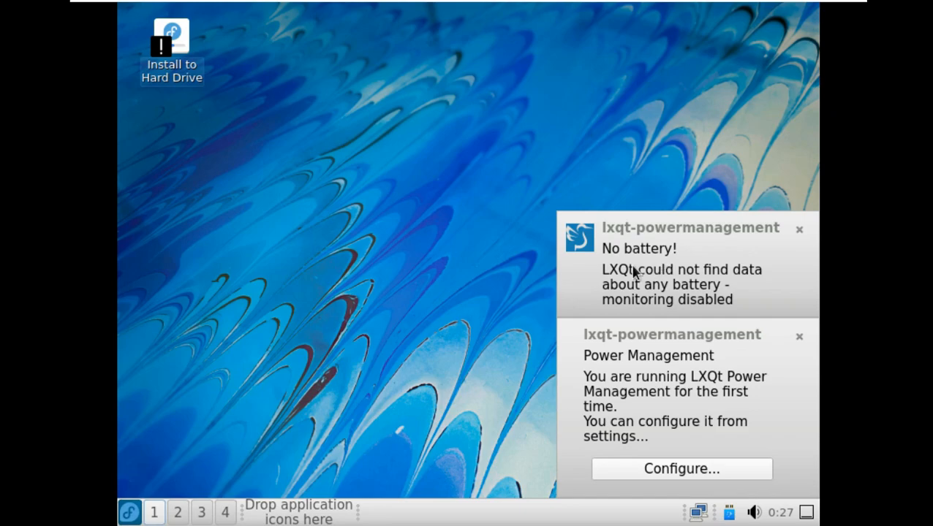
# Step: Dismiss both power-management notices and stretch the guest screen to fill the VMware window
pyautogui.click(798, 228)
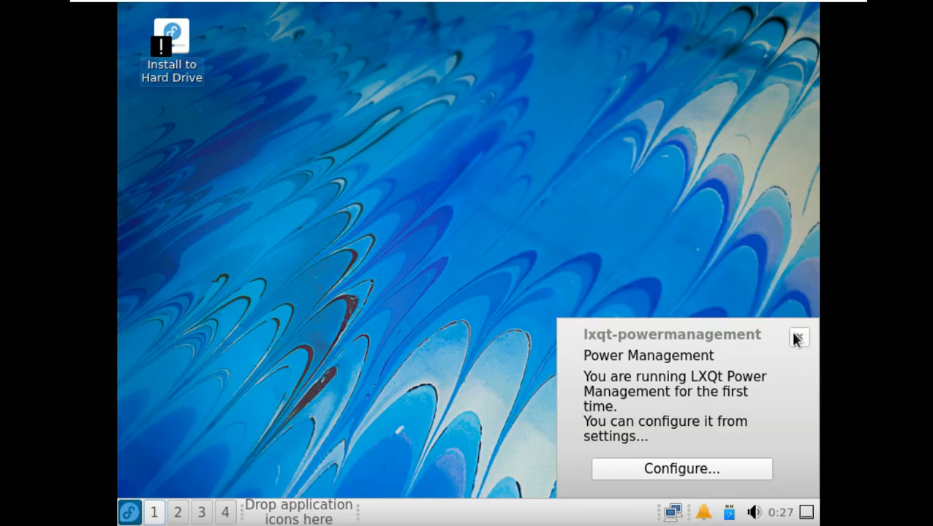
pyautogui.click(798, 338)
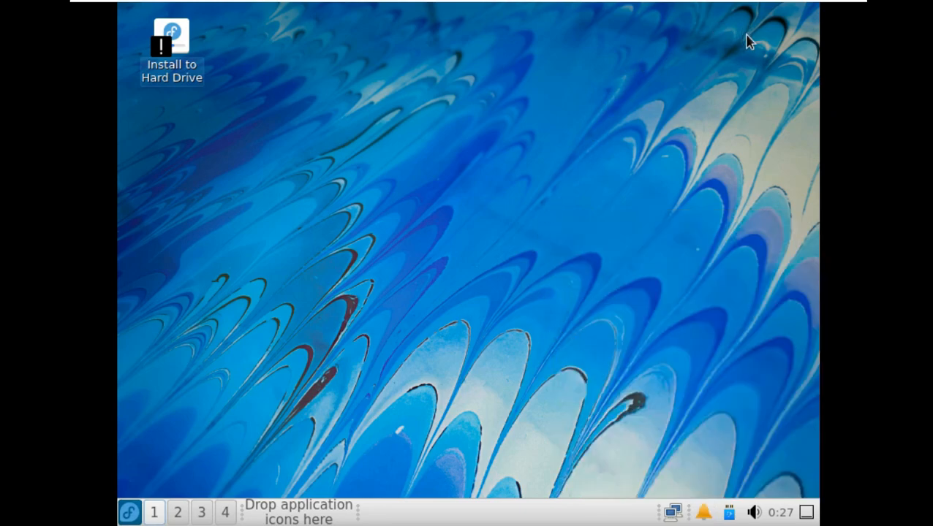
pyautogui.click(563, 9)
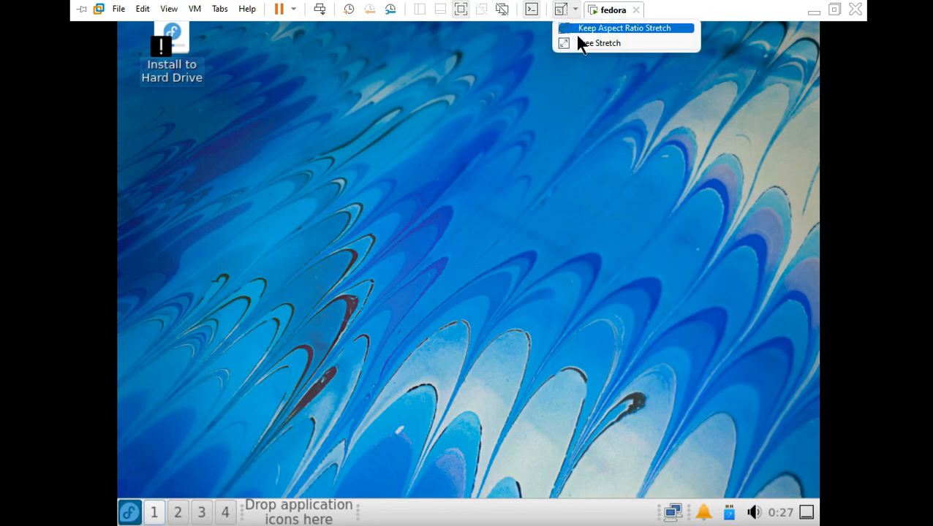
pyautogui.moveTo(580, 38)
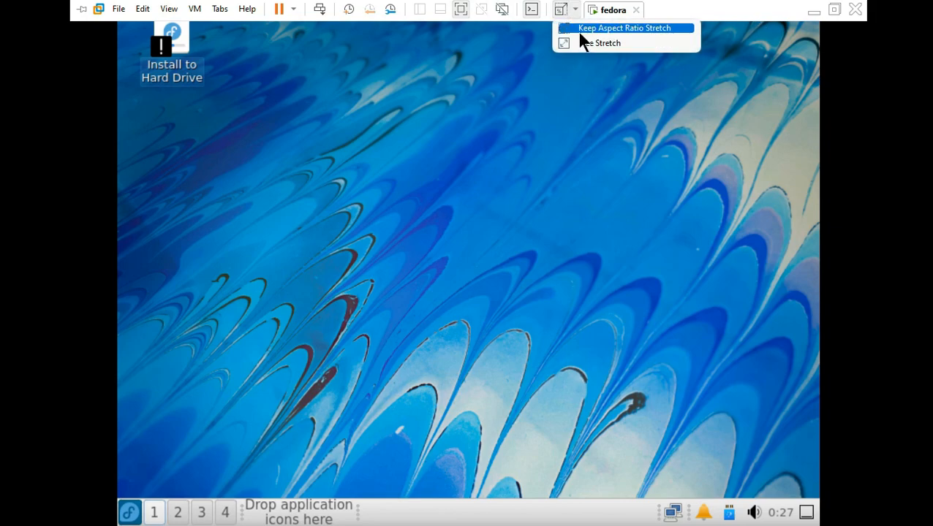
pyautogui.click(608, 43)
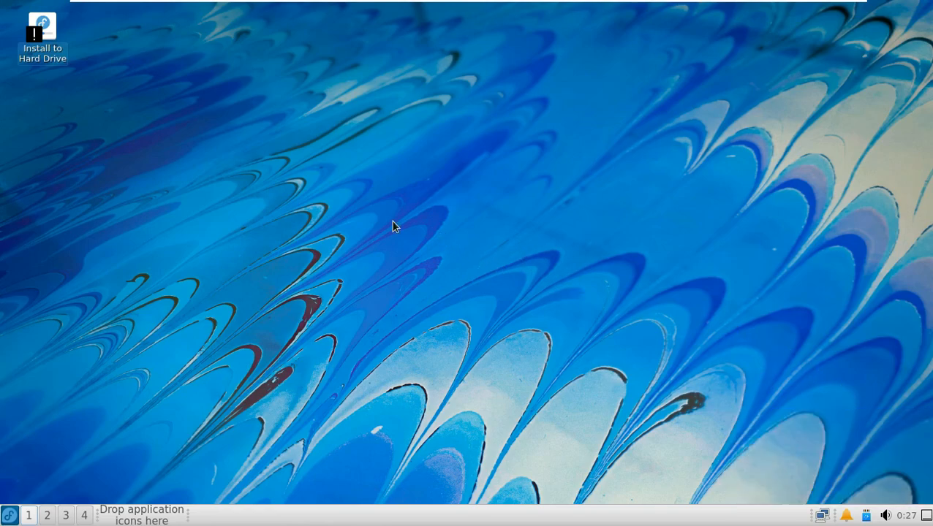
pyautogui.rightClick(41, 37)
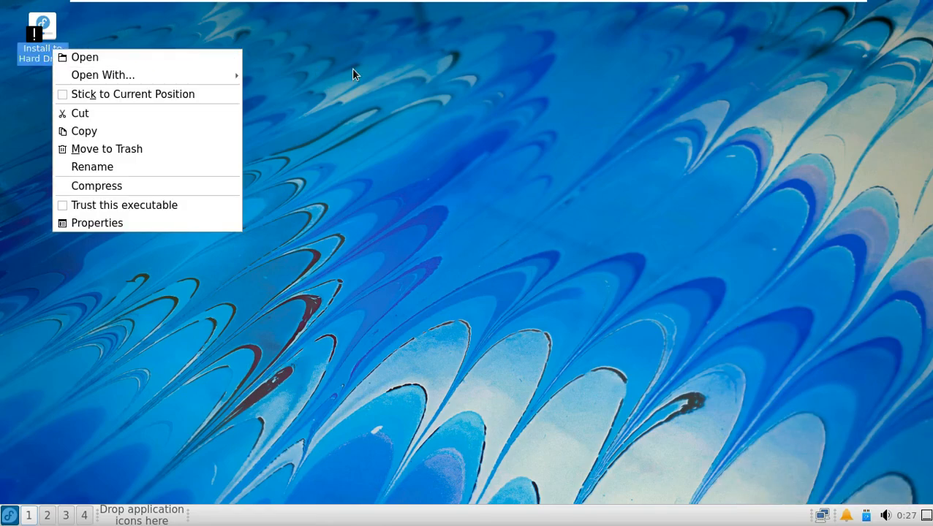
pyautogui.click(85, 57)
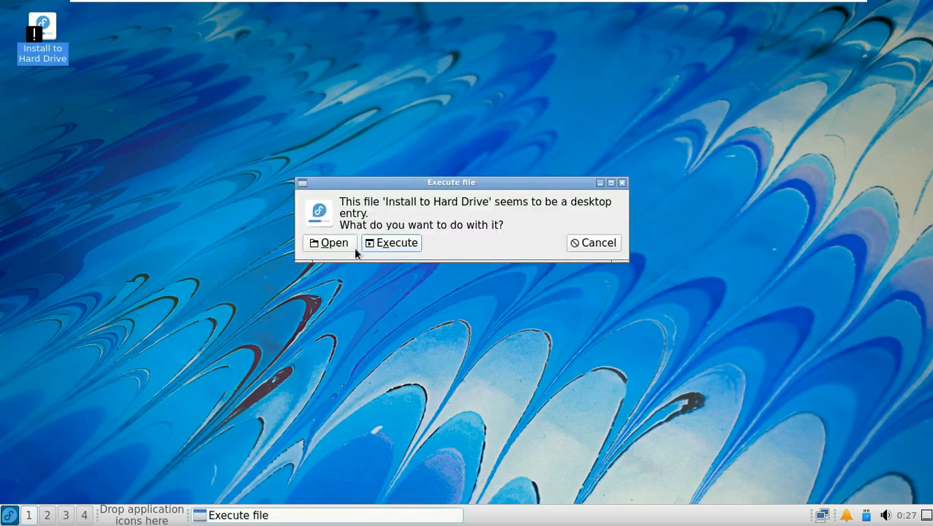
pyautogui.moveTo(573, 208)
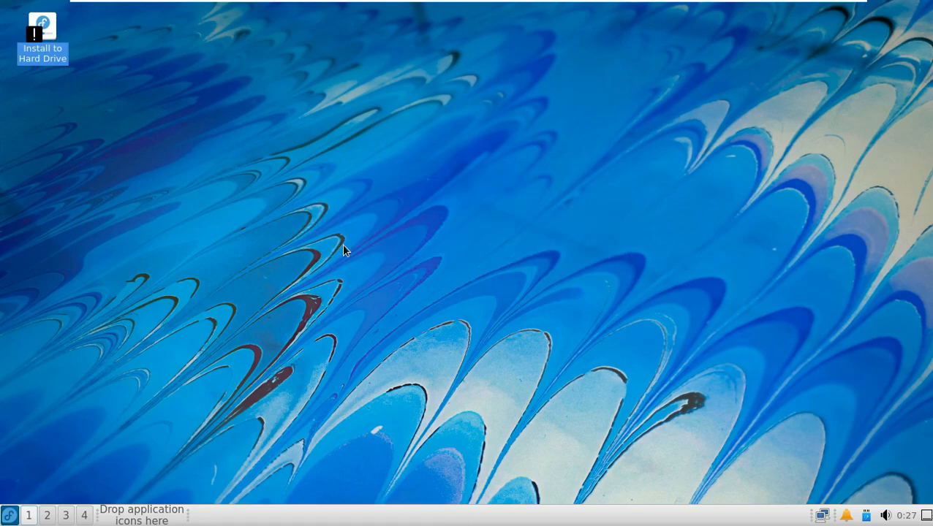
pyautogui.moveTo(345, 236)
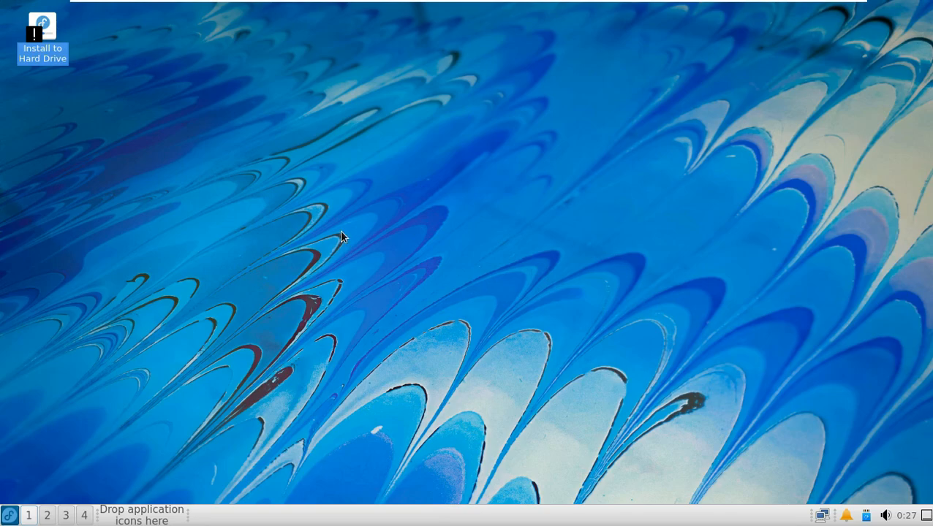
pyautogui.doubleClick(41, 26)
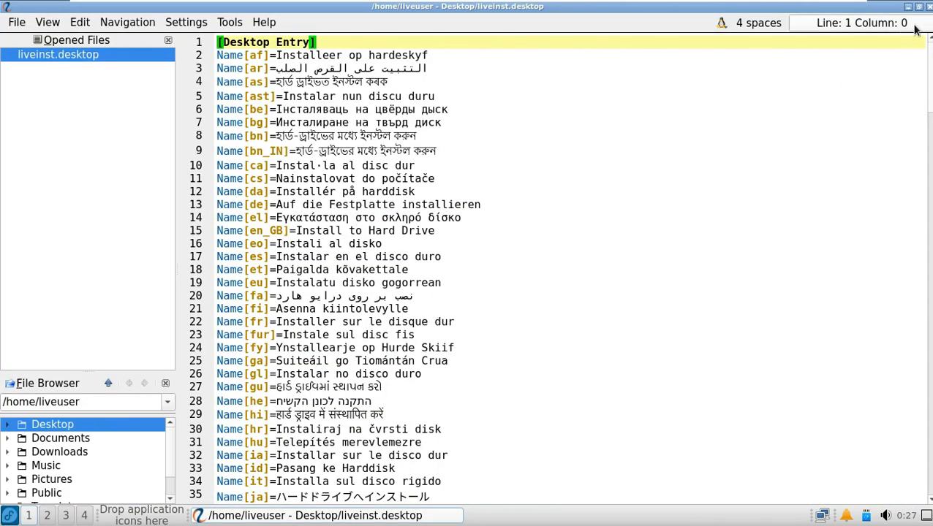
pyautogui.rightClick(41, 36)
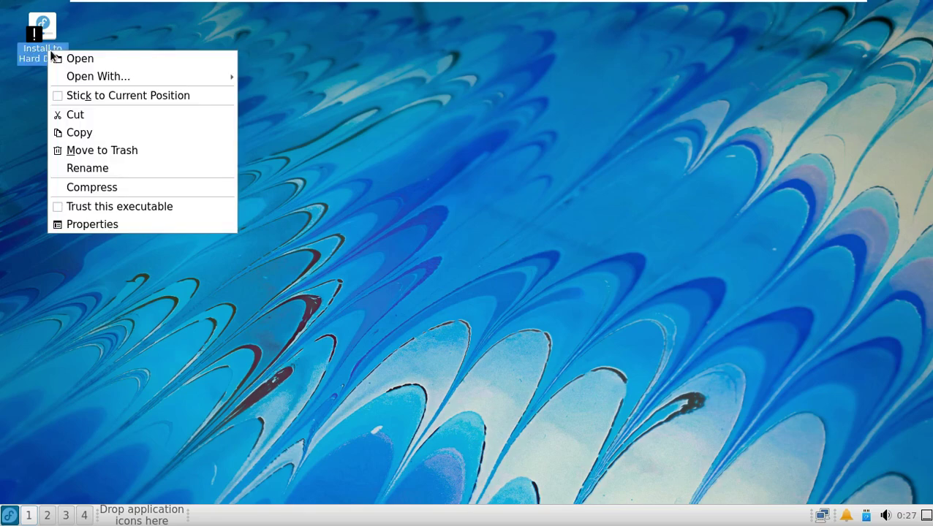
pyautogui.click(79, 58)
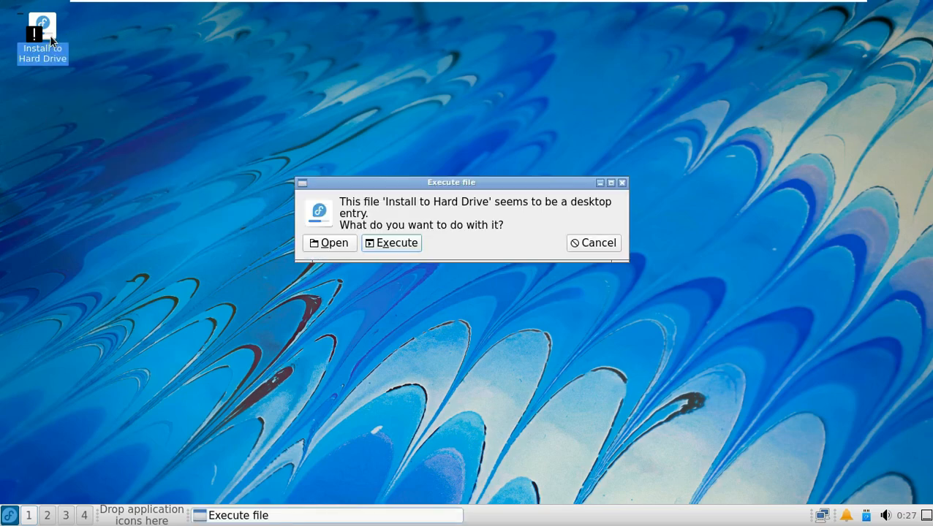
pyautogui.click(593, 243)
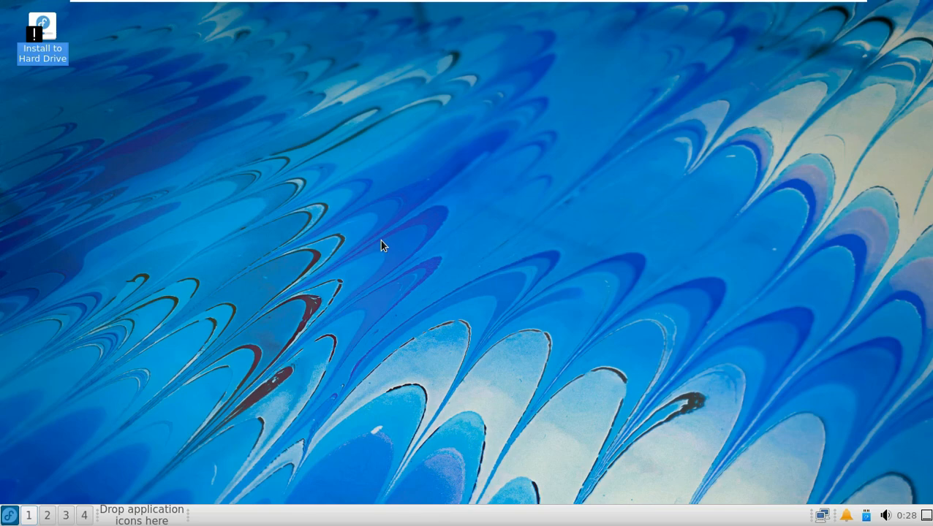
# Step: Launch Install to Hard Drive, continue in English (United States) and accept the pre-release warning
pyautogui.doubleClick(40, 37)
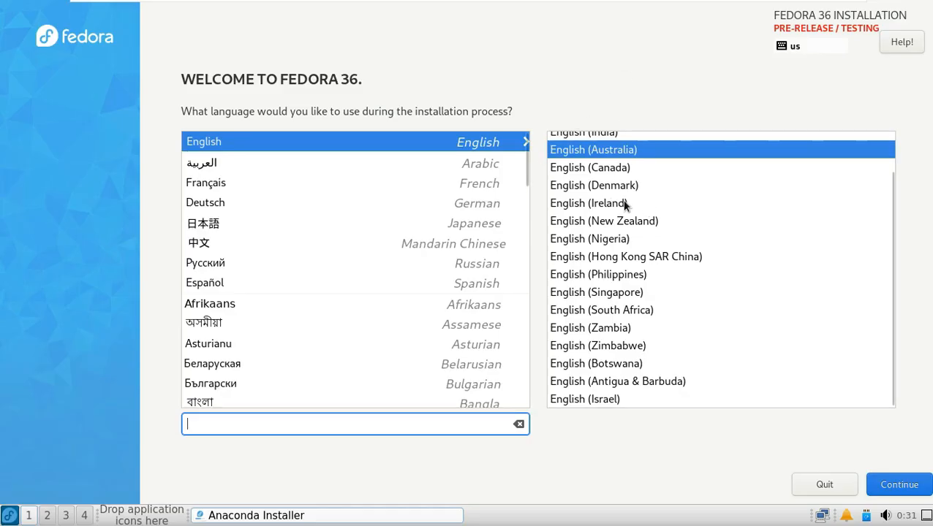
pyautogui.scroll(-3)
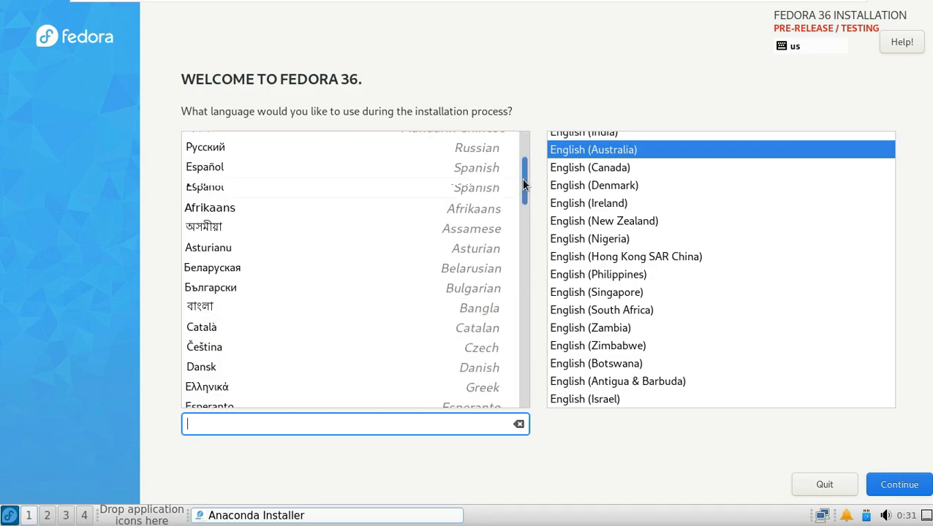
pyautogui.scroll(3)
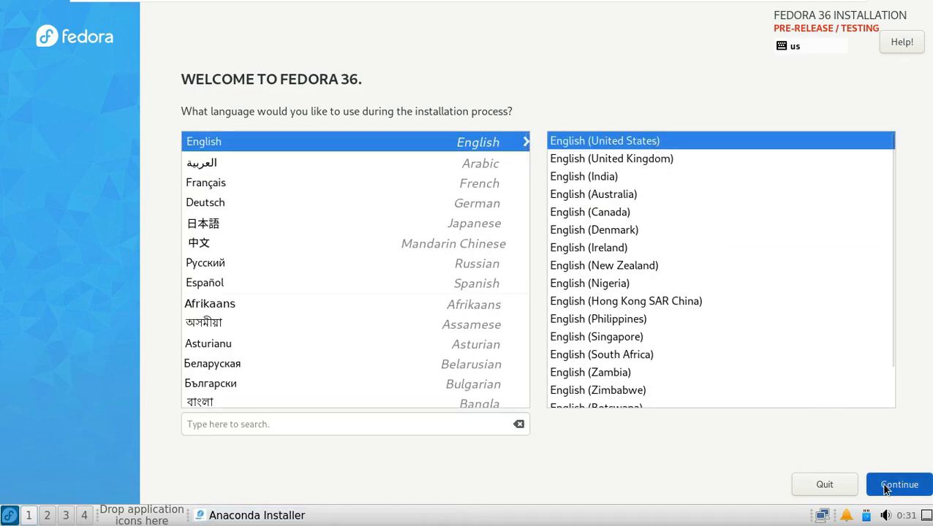
pyautogui.click(897, 483)
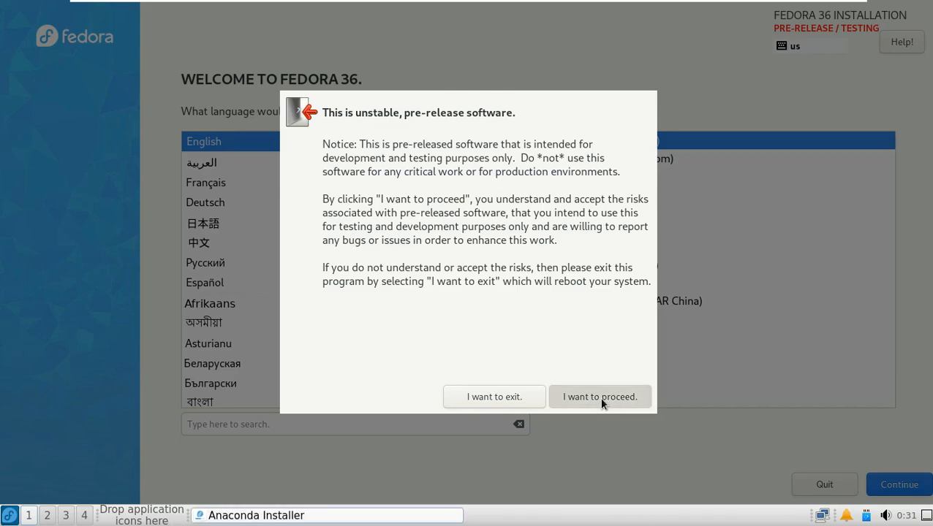
pyautogui.click(600, 397)
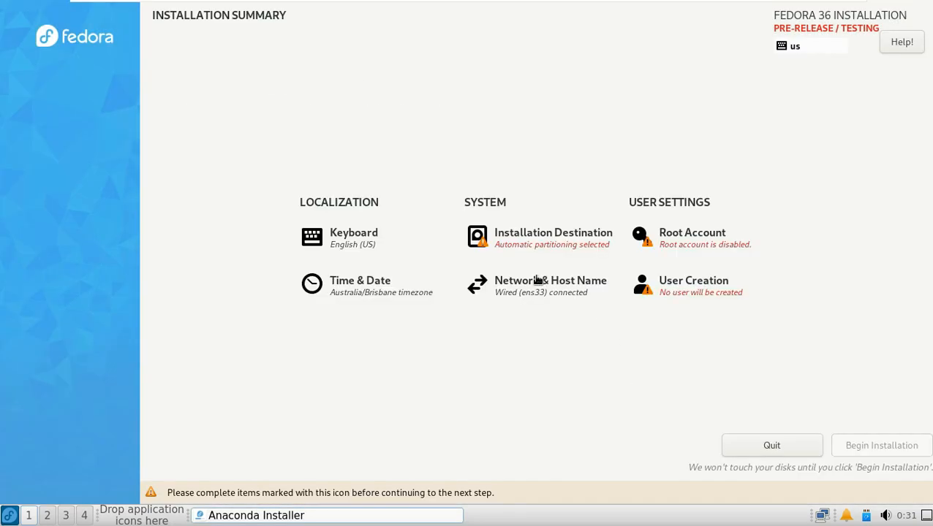
# Step: Accept the 20 GiB disk as Installation Destination with automatic partitioning
pyautogui.click(553, 237)
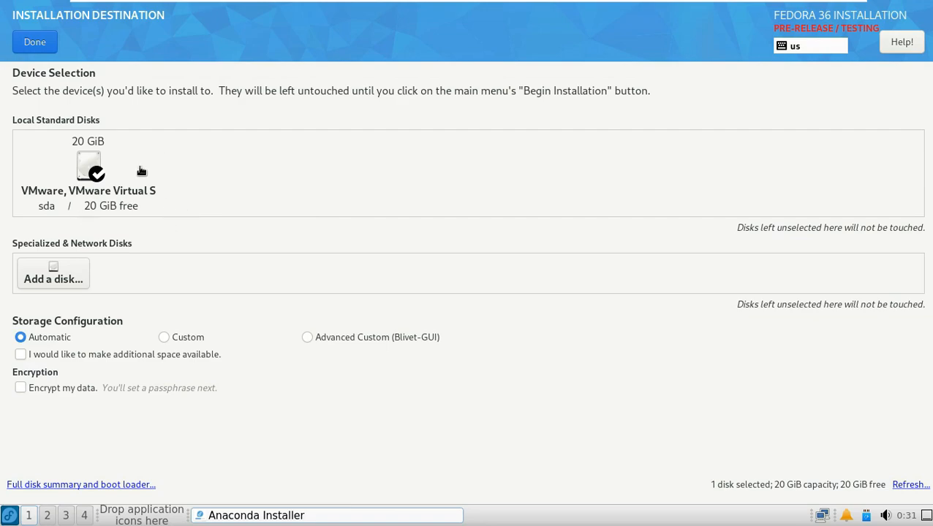
pyautogui.moveTo(430, 244)
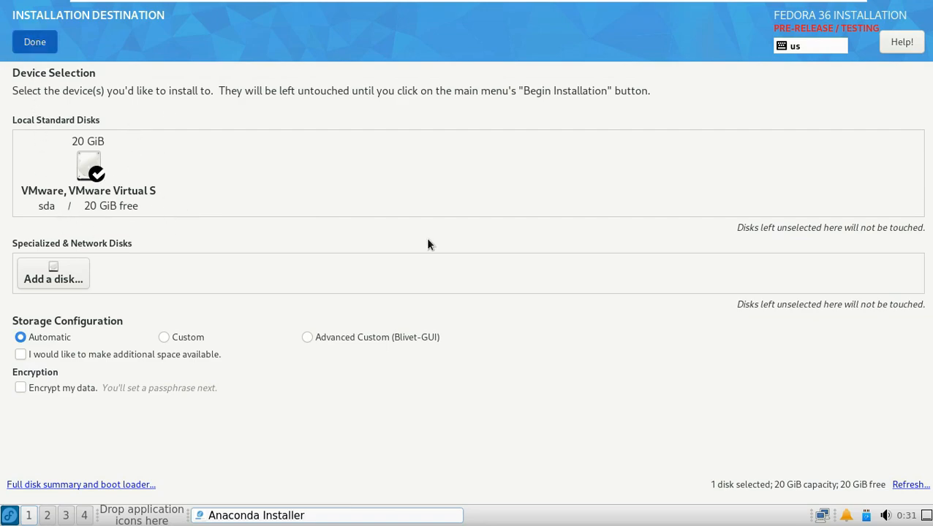
pyautogui.click(35, 41)
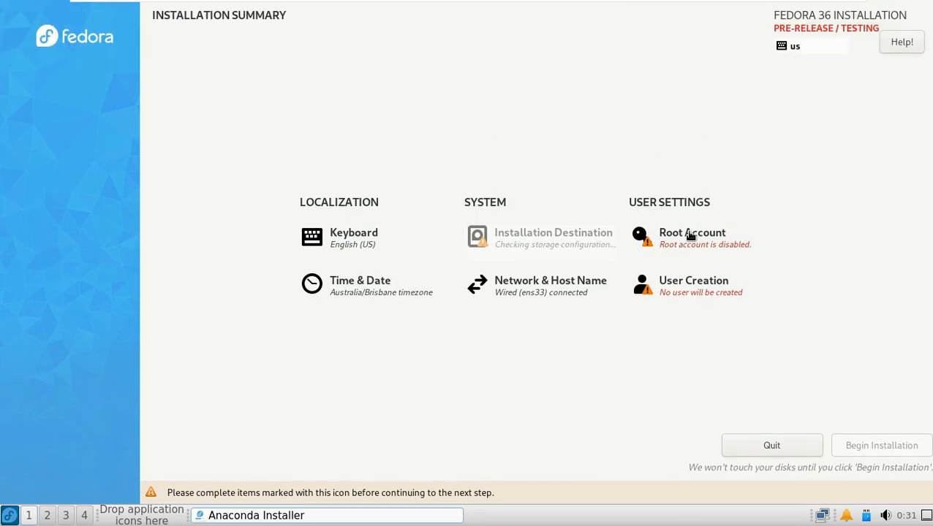
# Step: Enable the root account with a password, confirming the too-short warning
pyautogui.click(691, 236)
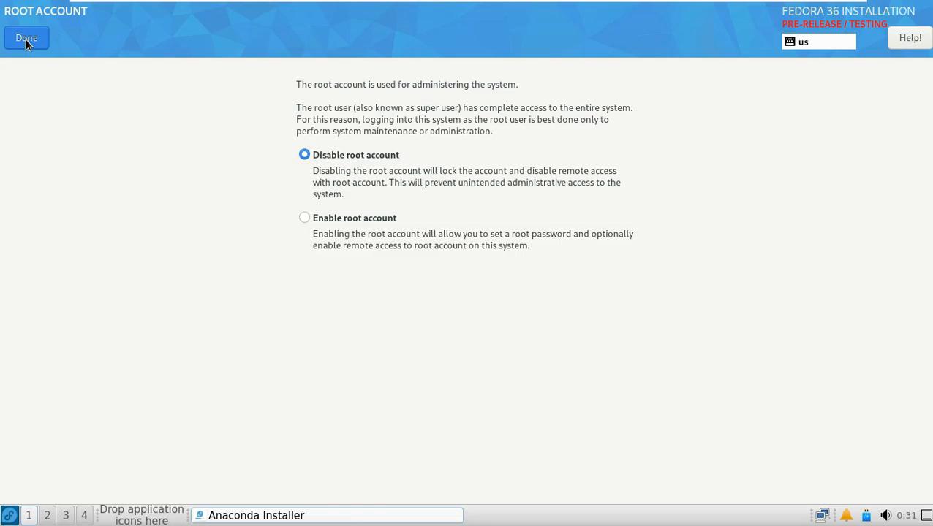
pyautogui.moveTo(327, 228)
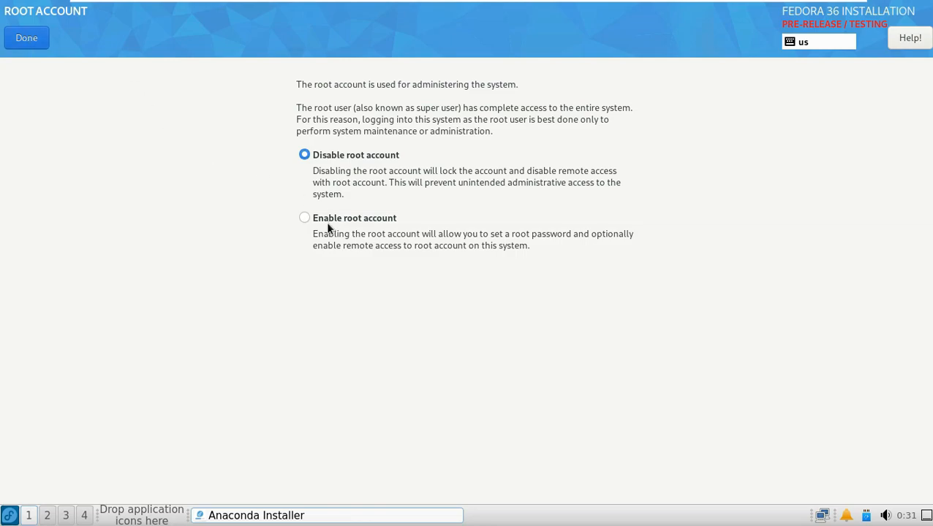
pyautogui.click(304, 217)
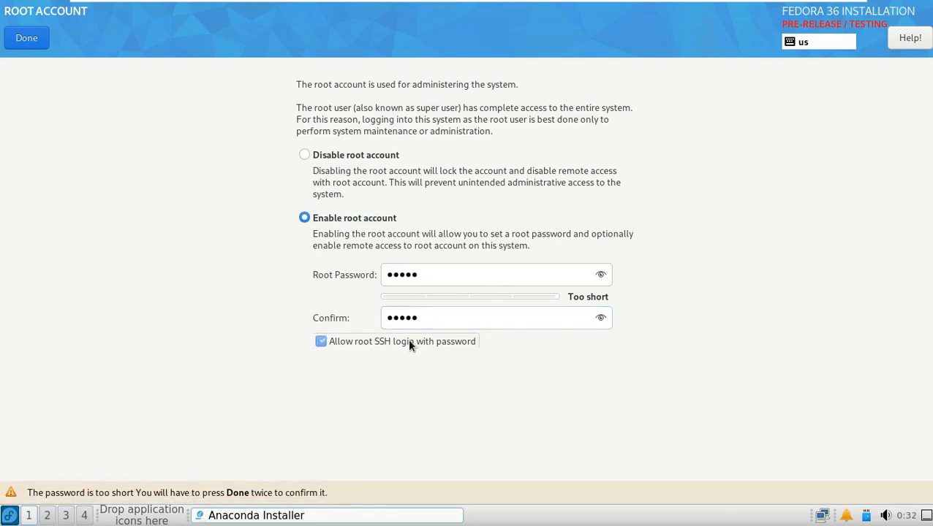
pyautogui.click(599, 275)
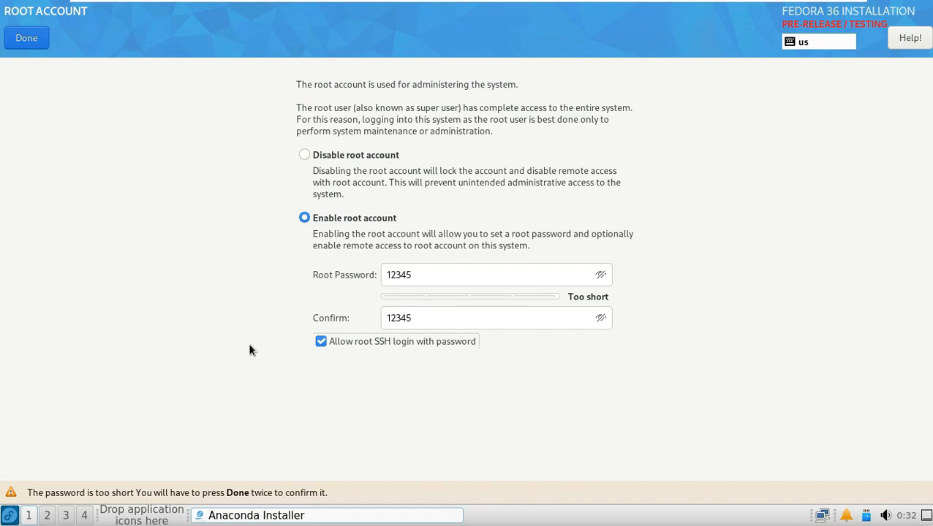
pyautogui.click(26, 38)
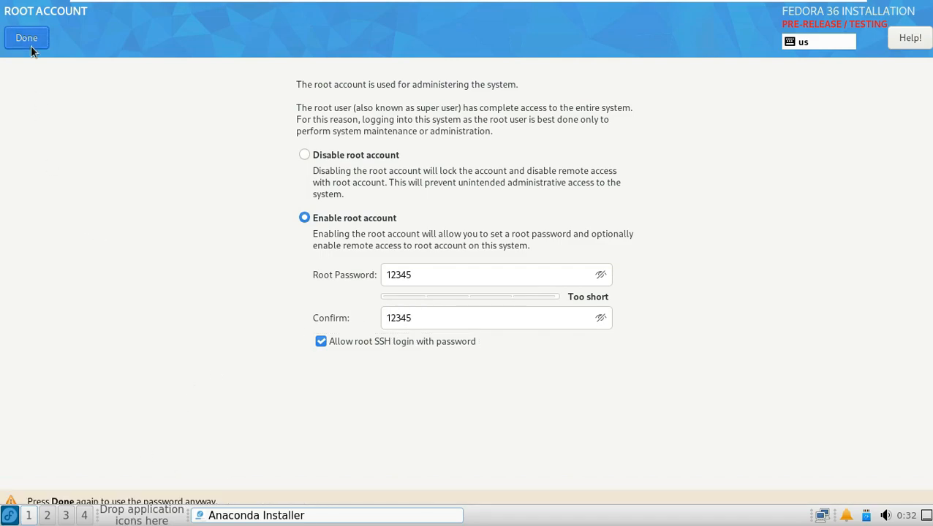
pyautogui.click(26, 38)
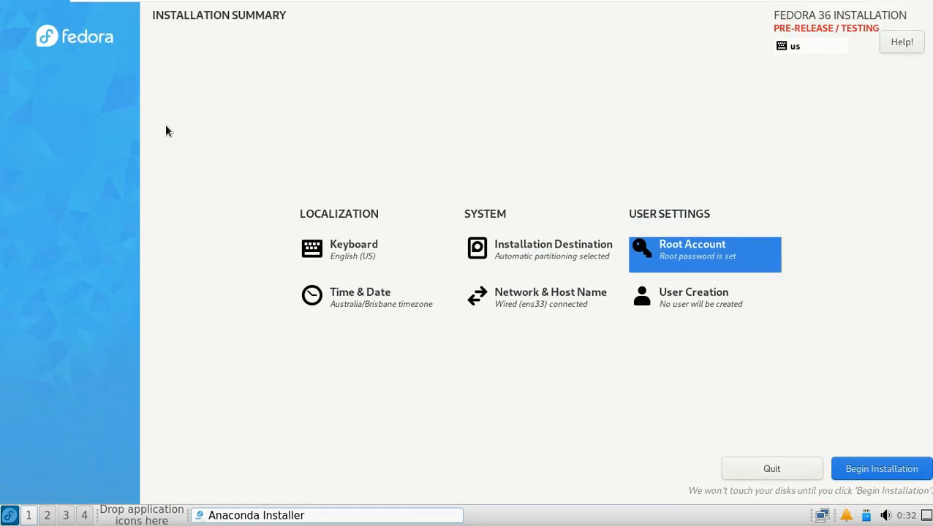
# Step: In Time & Date, move the time zone on the map from Australia/Brisbane to Americas/Los Angeles
pyautogui.click(360, 298)
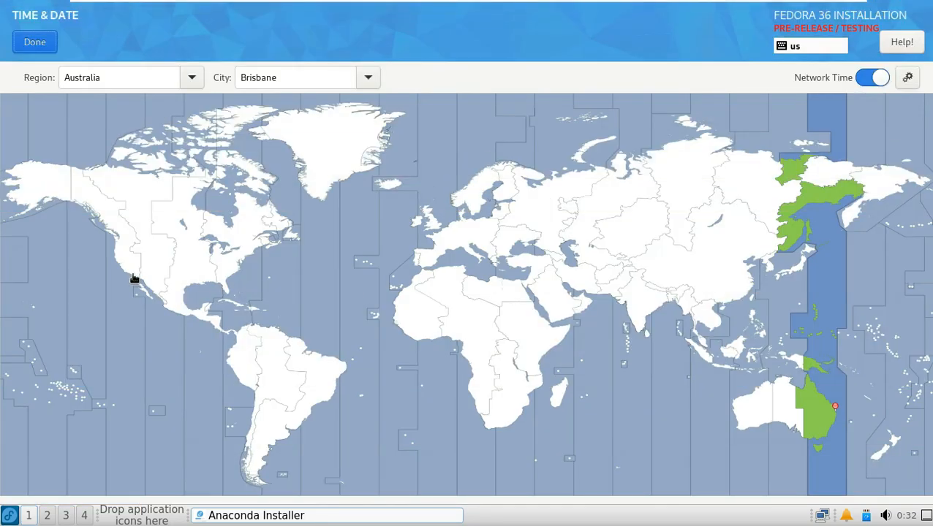
pyautogui.click(786, 412)
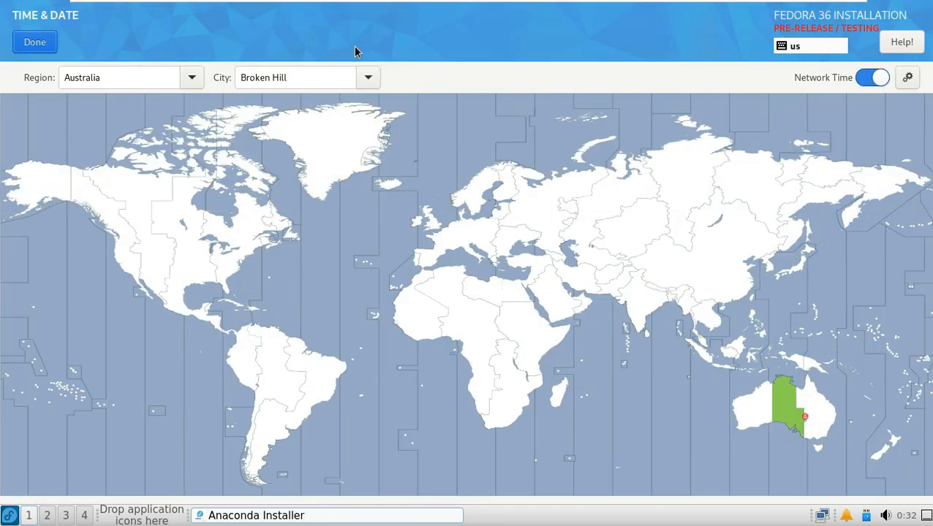
pyautogui.click(192, 77)
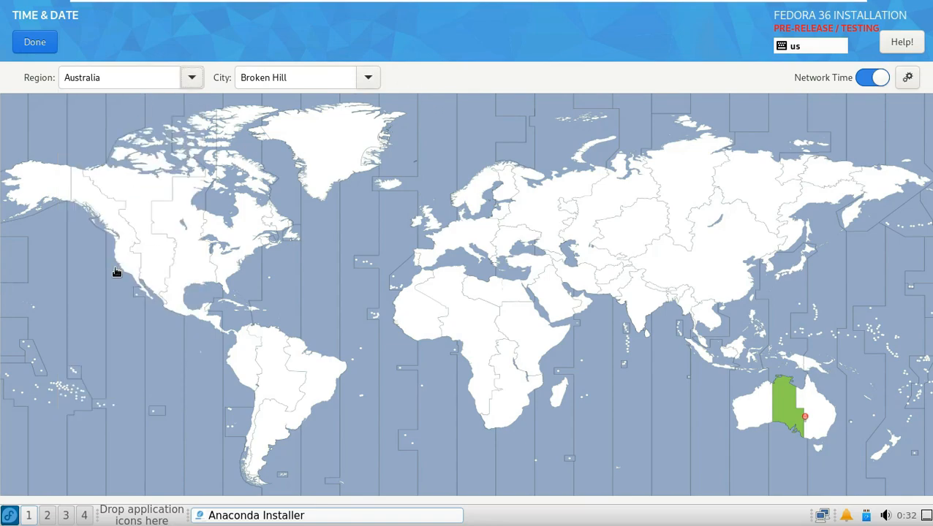
pyautogui.click(116, 260)
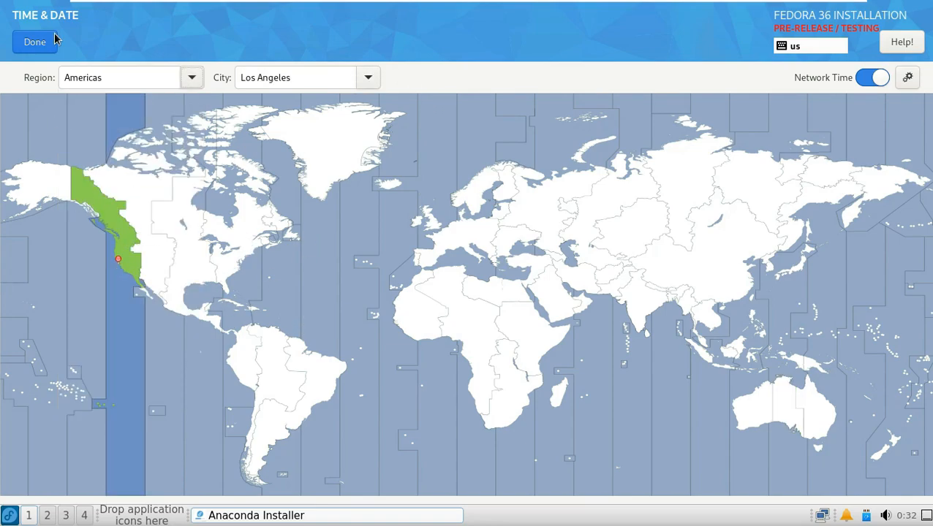
# Step: Create administrator user 'runboxing' with a password, confirming the short-password warning
pyautogui.click(35, 41)
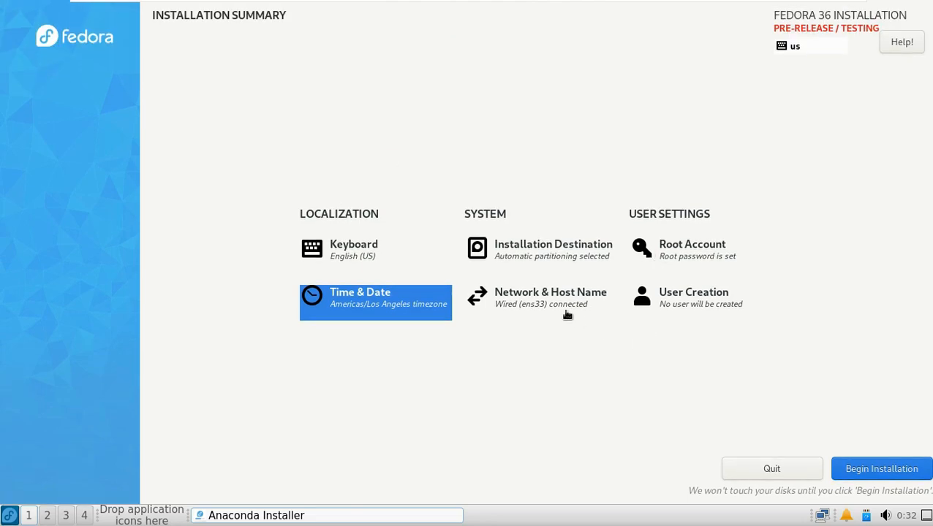
pyautogui.click(693, 298)
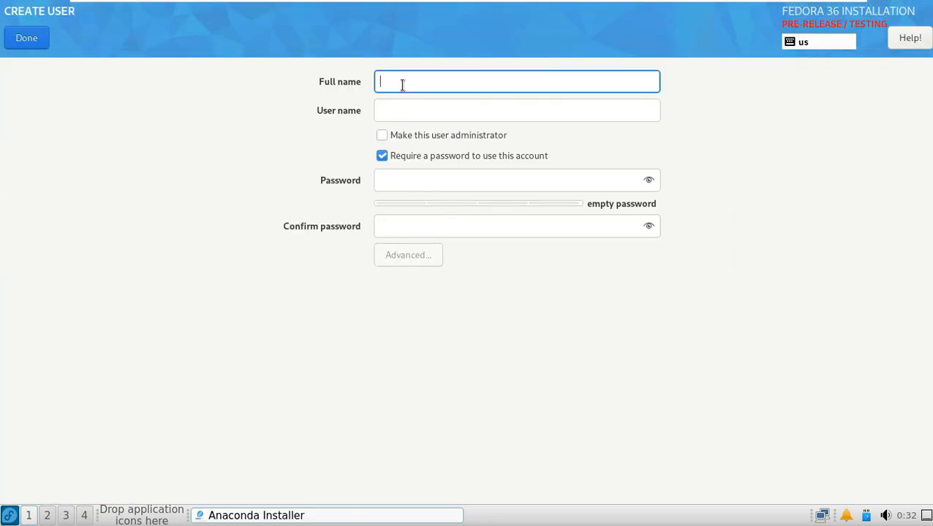
pyautogui.write('runboxing')
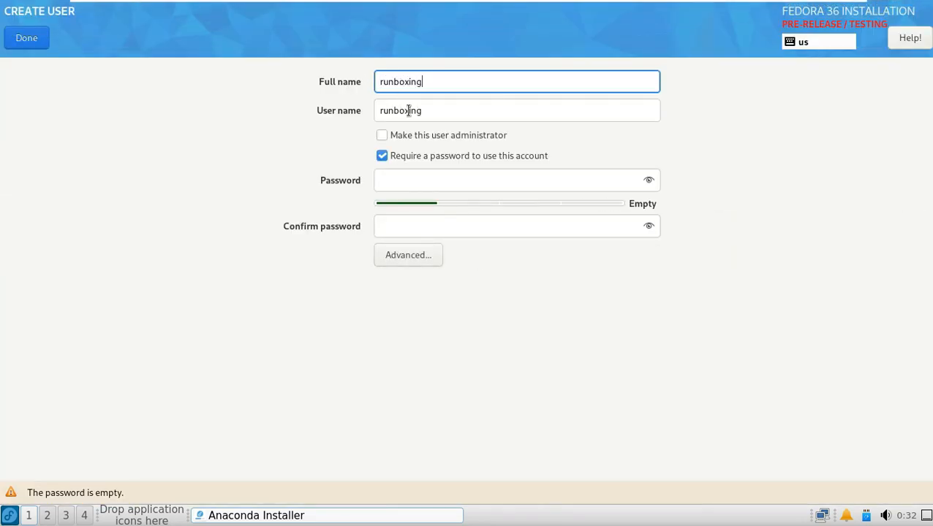
pyautogui.click(381, 135)
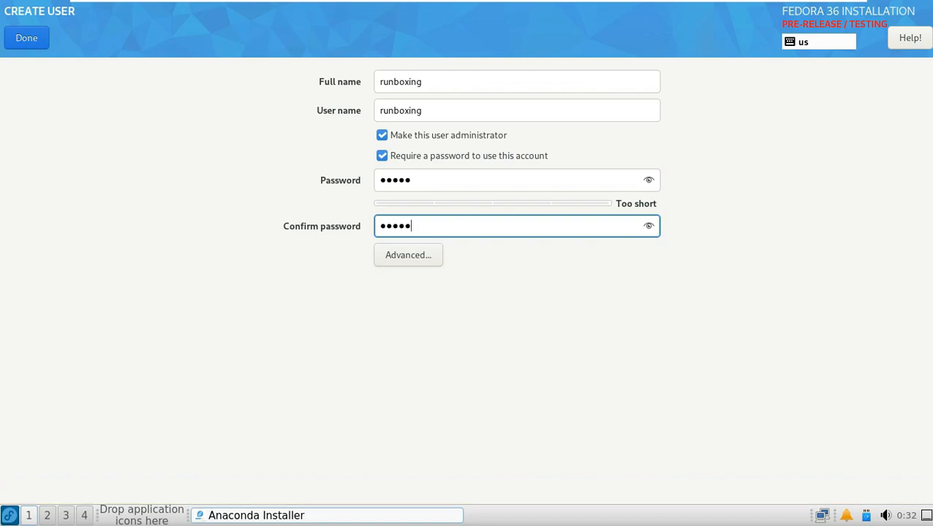
pyautogui.click(26, 38)
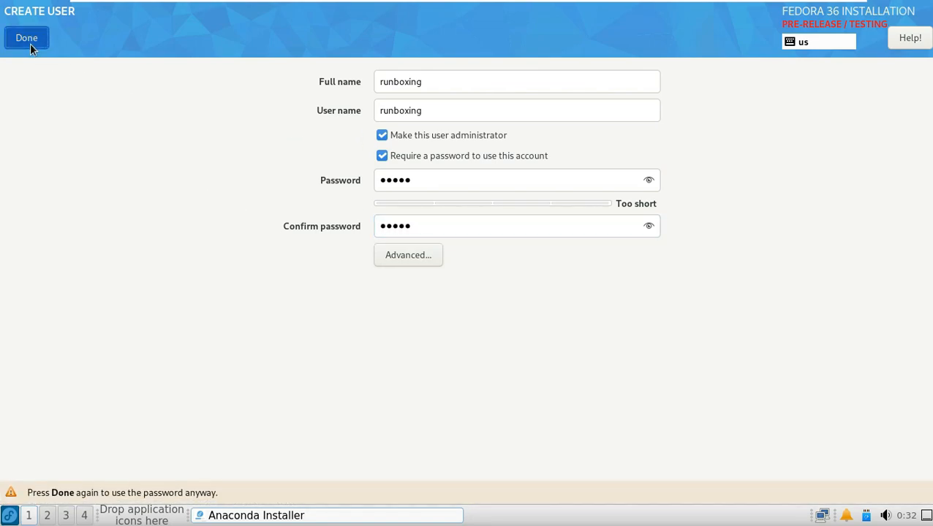
pyautogui.click(27, 38)
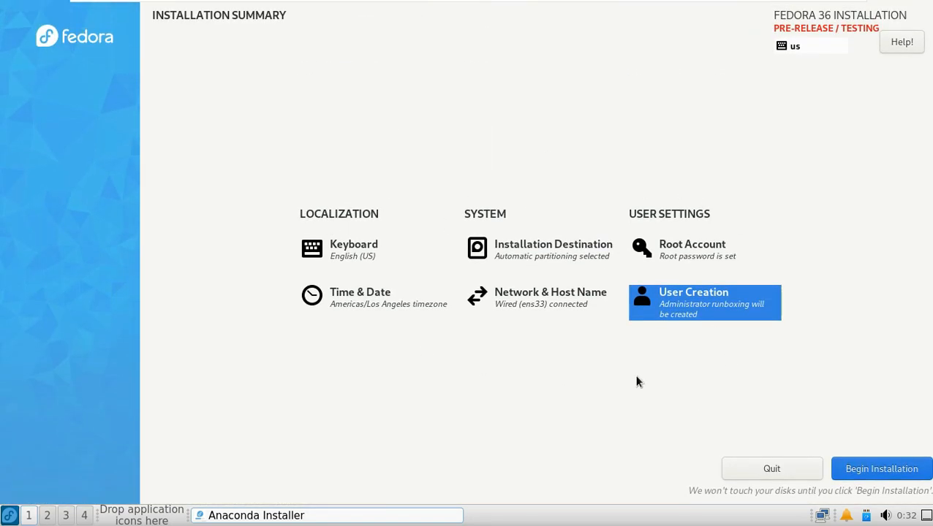
# Step: Begin the Fedora installation and finish it once Complete! is reported
pyautogui.click(879, 468)
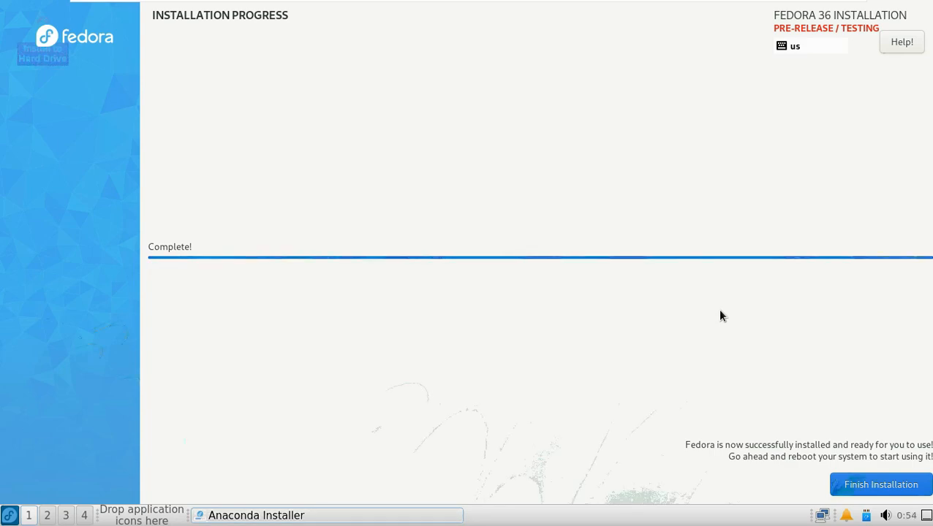
pyautogui.click(880, 485)
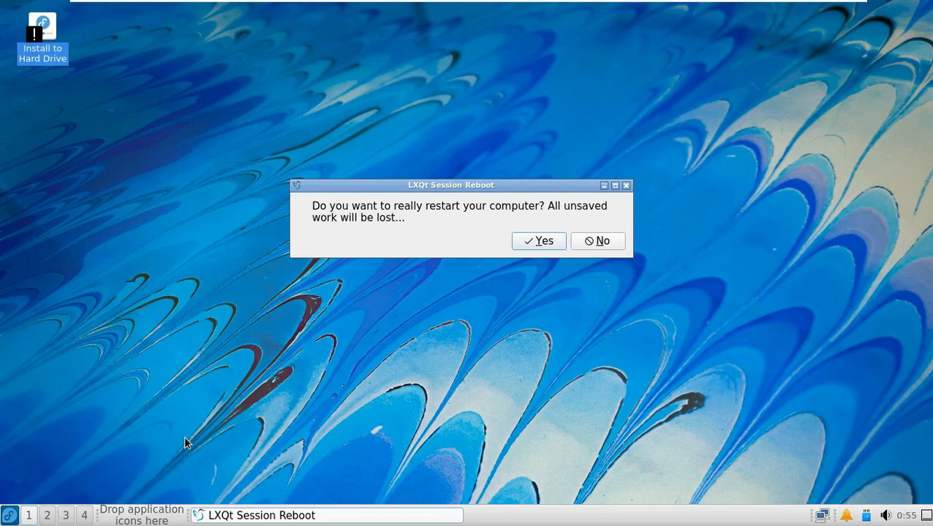
pyautogui.moveTo(539, 241)
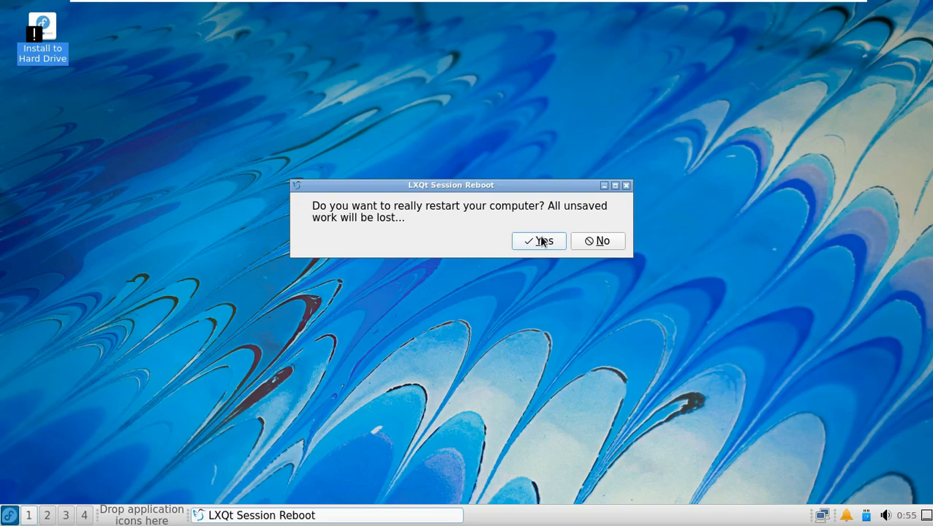
# Step: Confirm Yes in the LXQt Session Reboot dialog to restart into Initial Setup
pyautogui.click(538, 241)
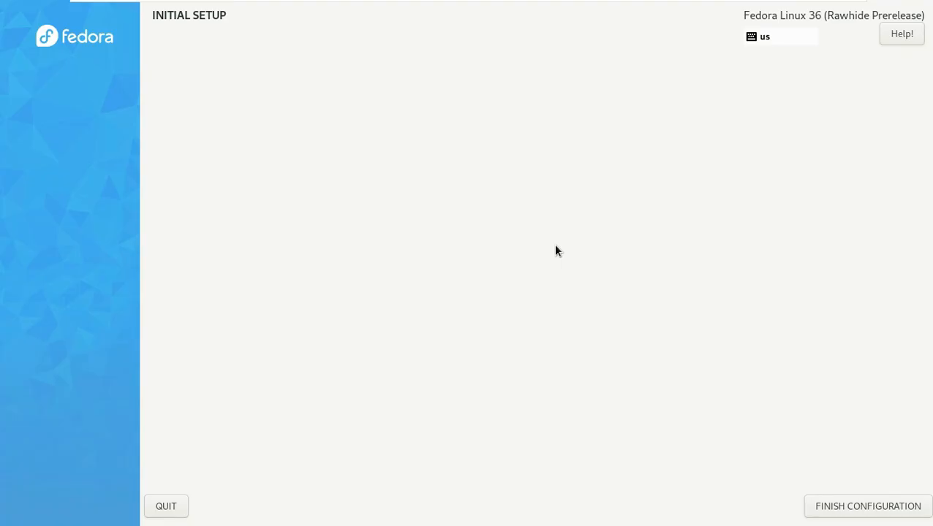
# Step: Finish Initial Setup, log in, dismiss the notice and close the About box showing LXQt 0.17.0
pyautogui.click(869, 506)
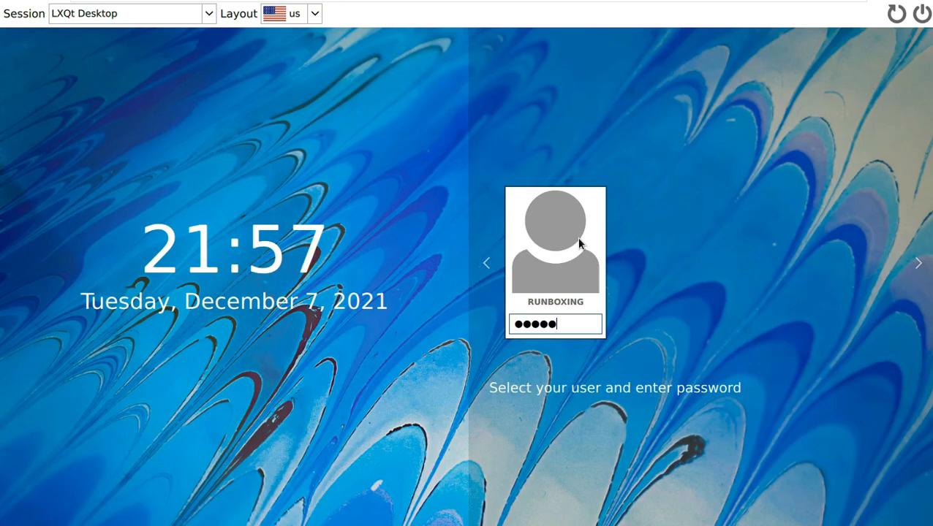
pyautogui.press('Return')
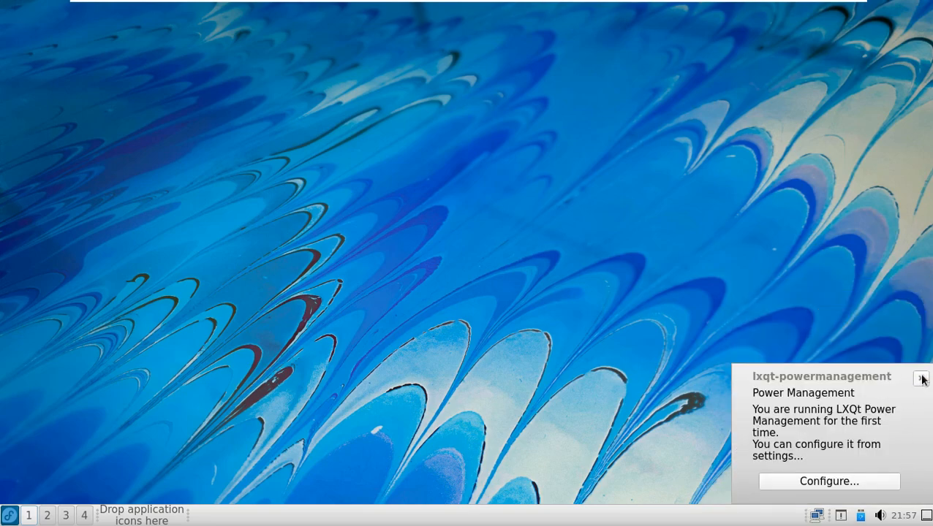
pyautogui.click(9, 515)
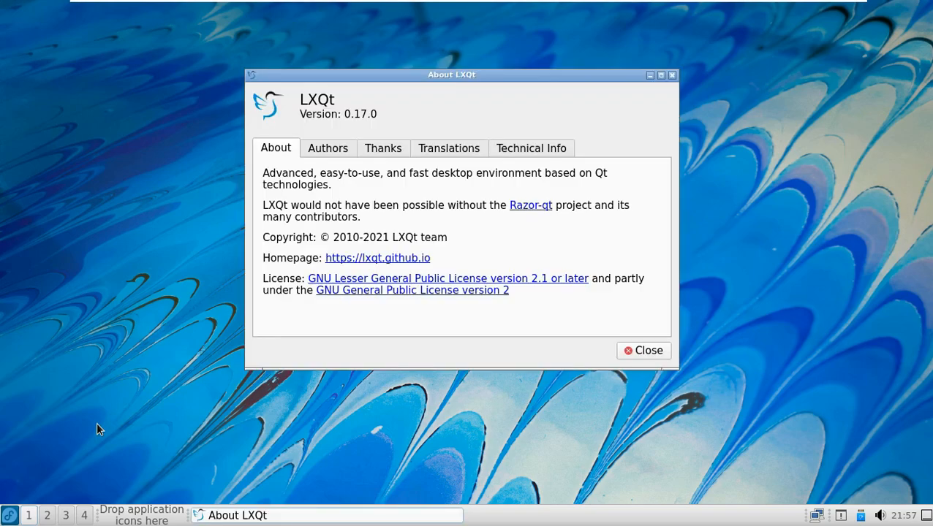
pyautogui.click(643, 351)
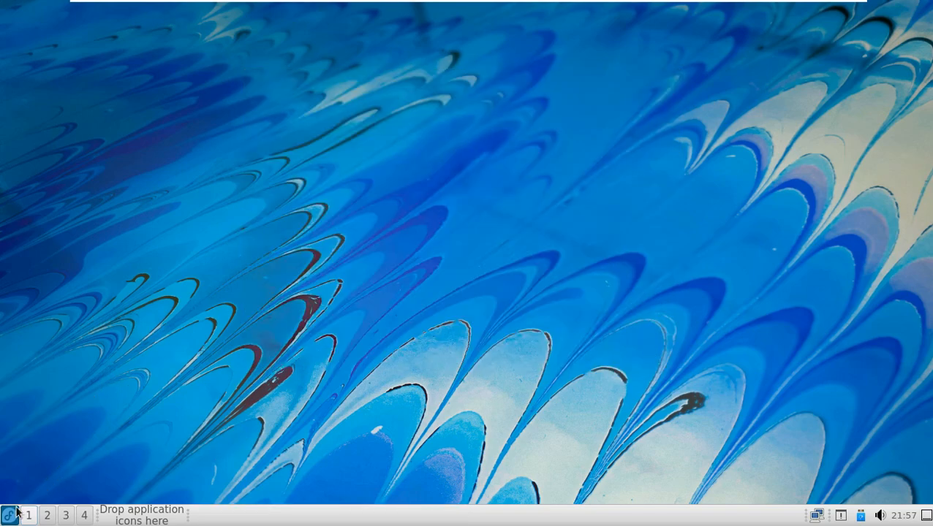
# Step: Launch dnfdragora from Preferences in the application menu, then bring the menu up again
pyautogui.click(7, 514)
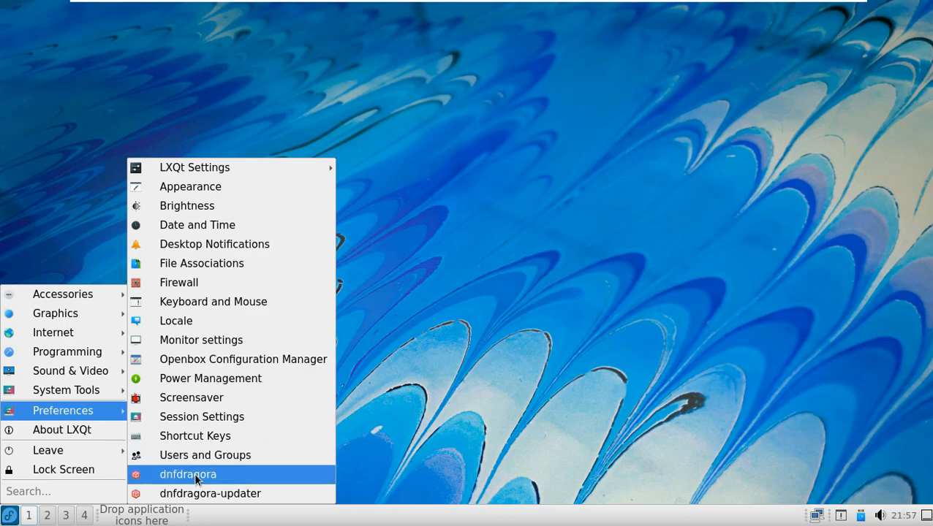
pyautogui.click(187, 473)
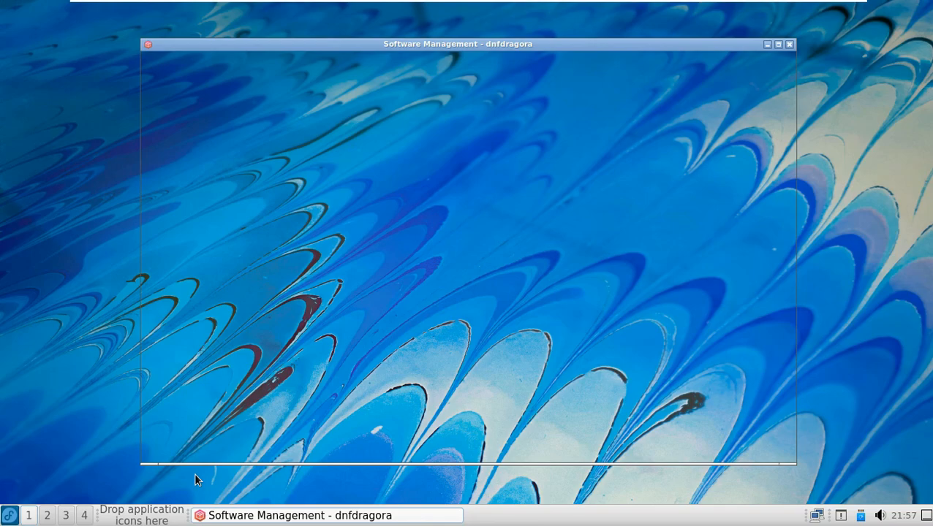
pyautogui.moveTo(459, 428)
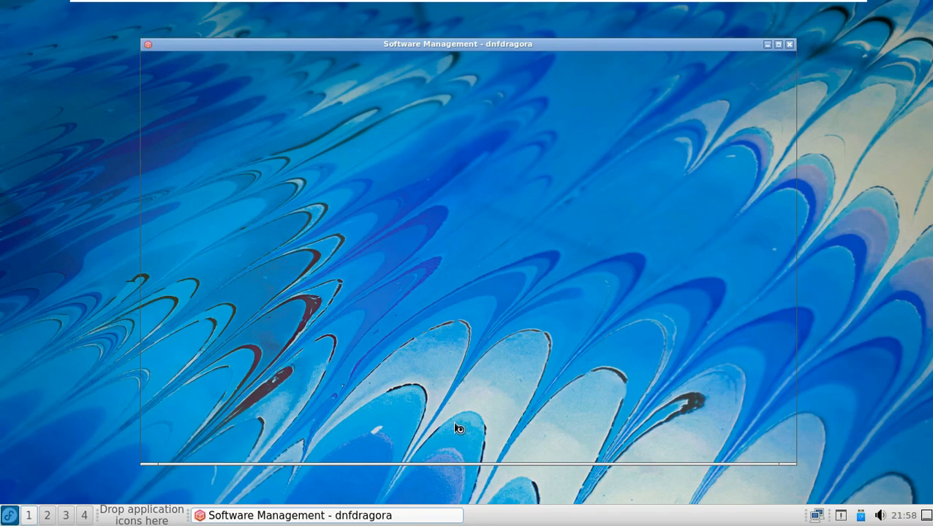
pyautogui.click(9, 515)
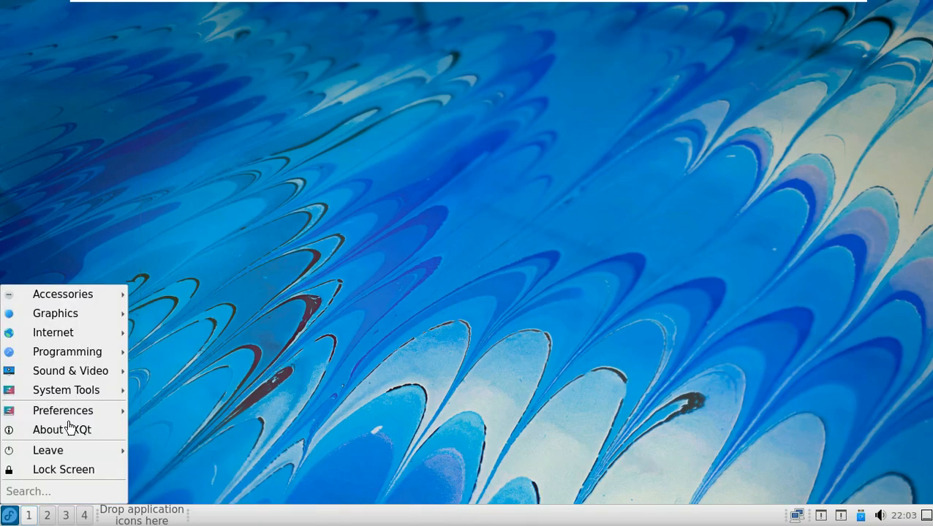
# Step: Search lxqt, reach lxqt-project.org's Release LXQt 1.0.0 announcement and scroll through its highlights
pyautogui.click(170, 340)
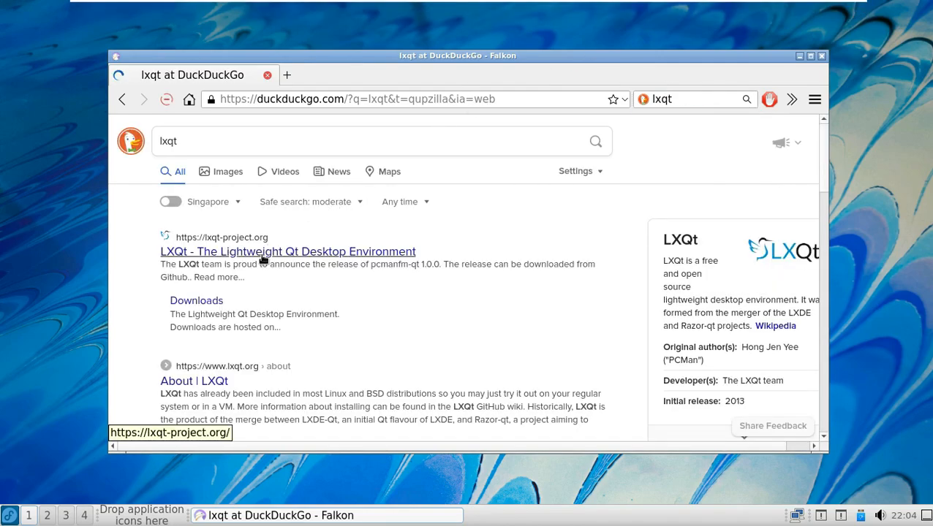
pyautogui.click(288, 251)
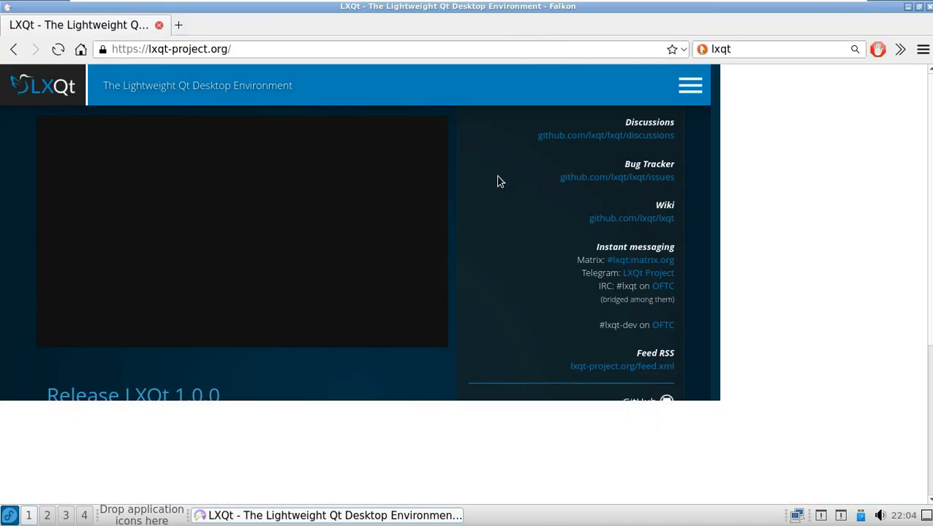
pyautogui.click(133, 395)
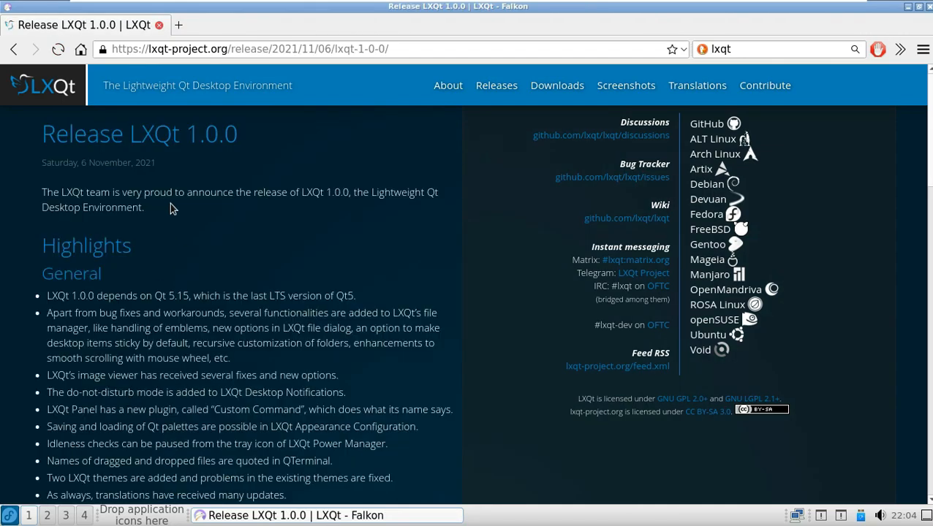
pyautogui.scroll(-3)
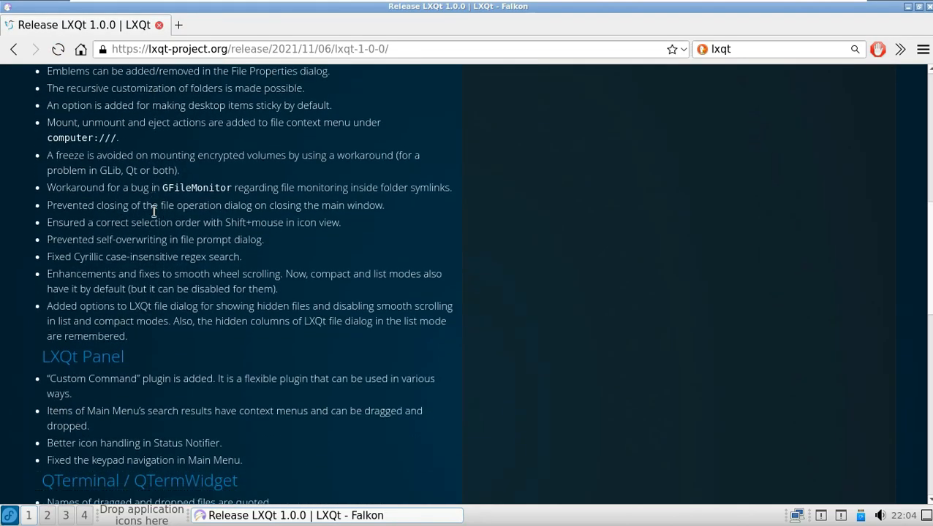
pyautogui.scroll(-3)
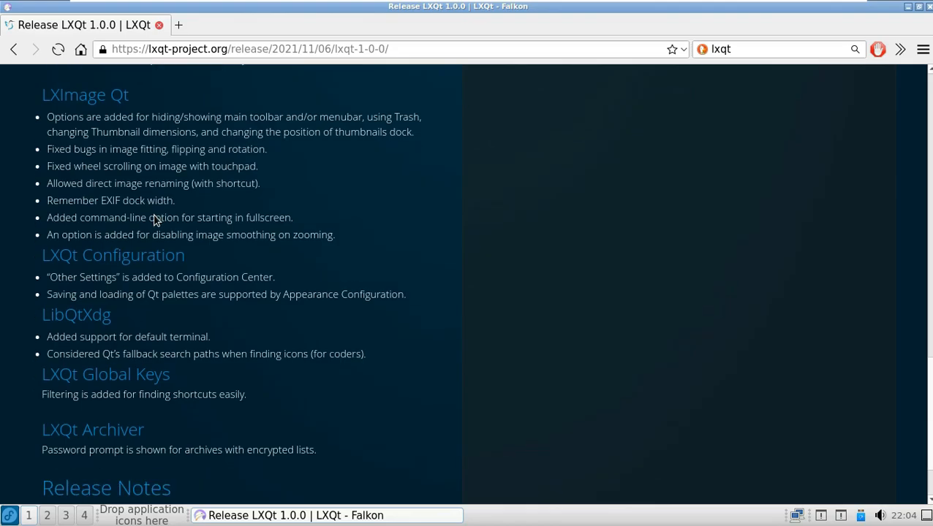
pyautogui.scroll(3)
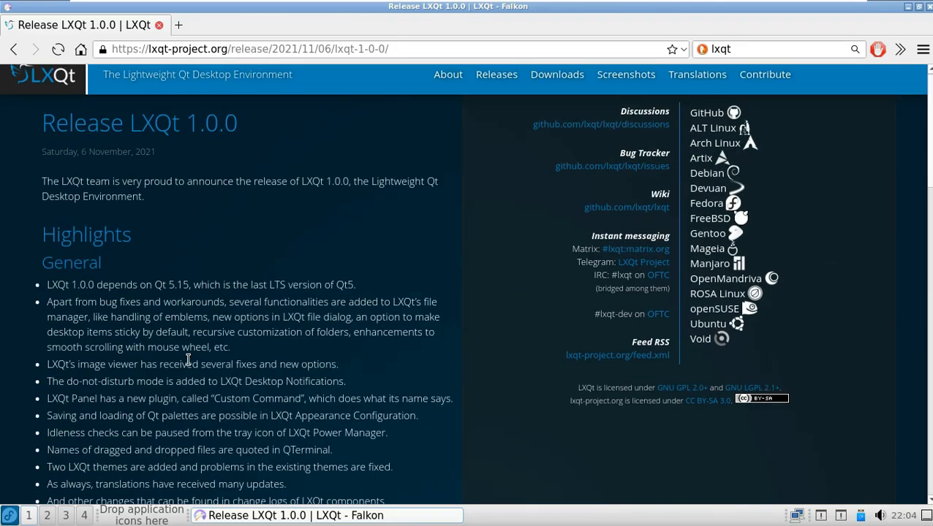
# Step: Navigate to the 9to5Linux YouTube channel and stop its trailer from playing
pyautogui.click(249, 49)
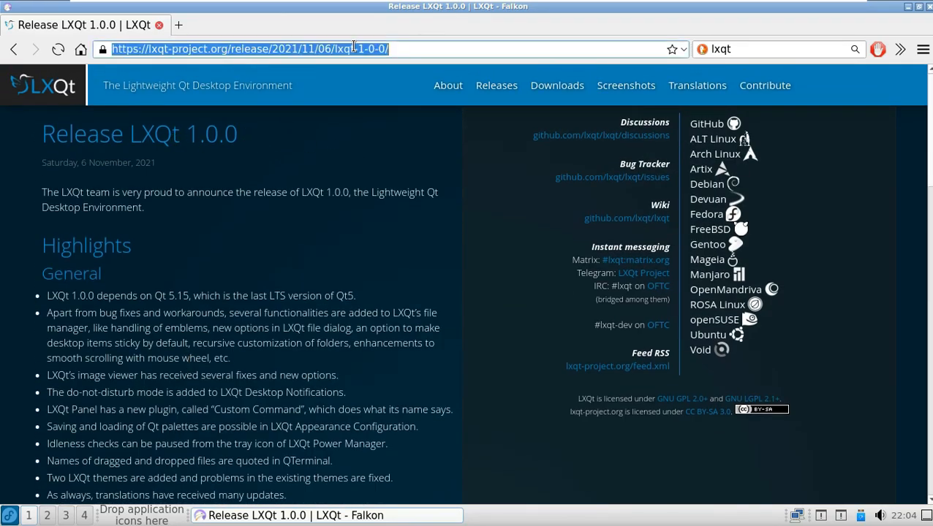
pyautogui.write('youtube.com/9to5linux')
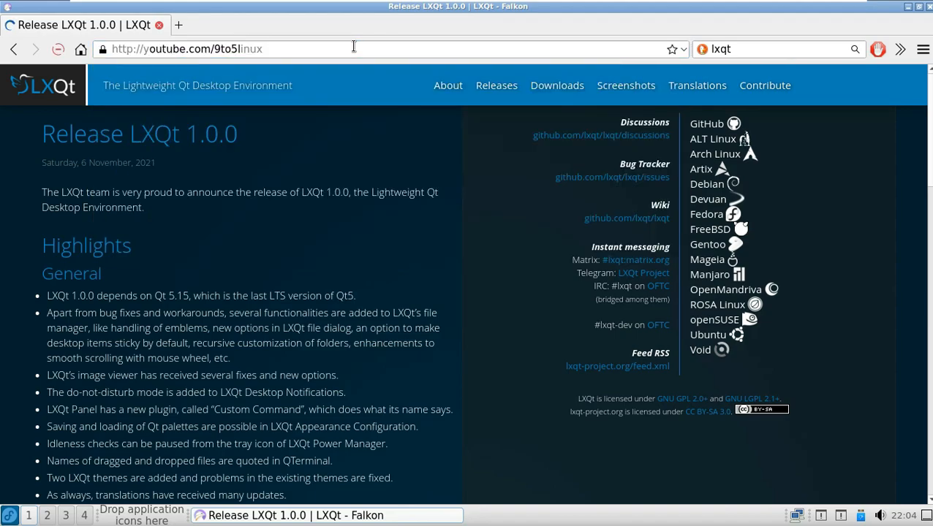
pyautogui.press('Return')
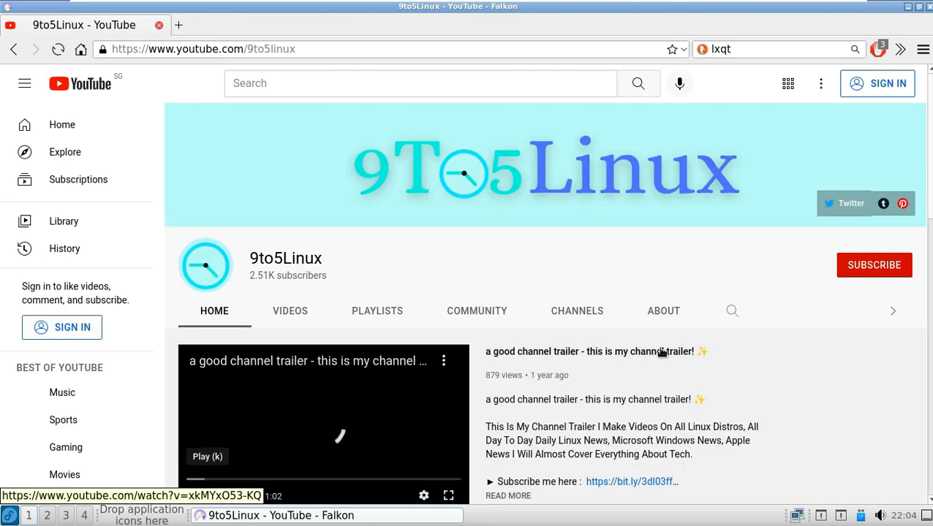
pyautogui.click(874, 264)
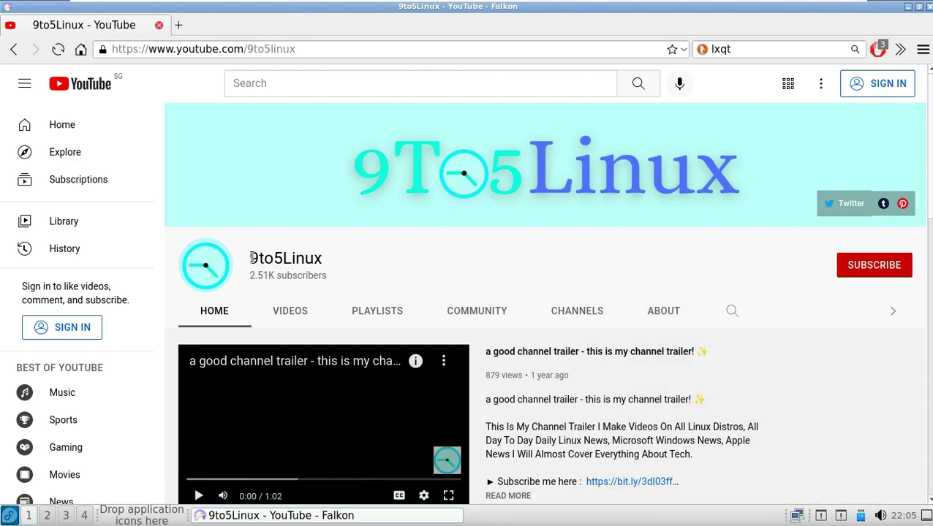
# Step: Show the channel's About section scrolled to its upload schedule, details and links
pyautogui.click(664, 310)
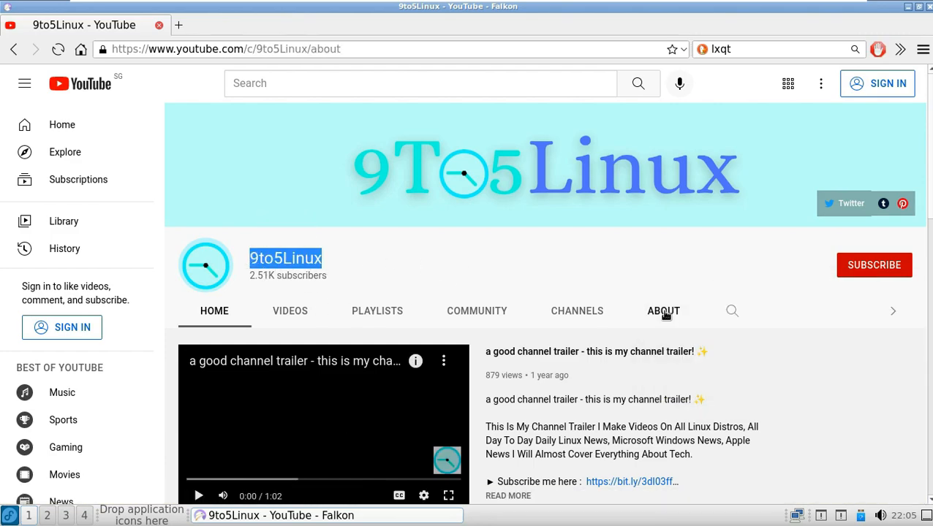
pyautogui.click(664, 310)
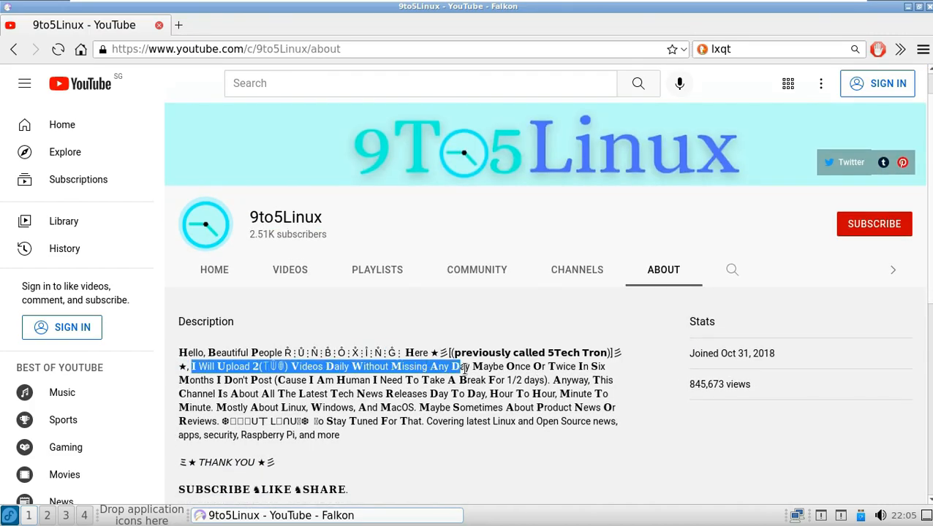
pyautogui.scroll(-3)
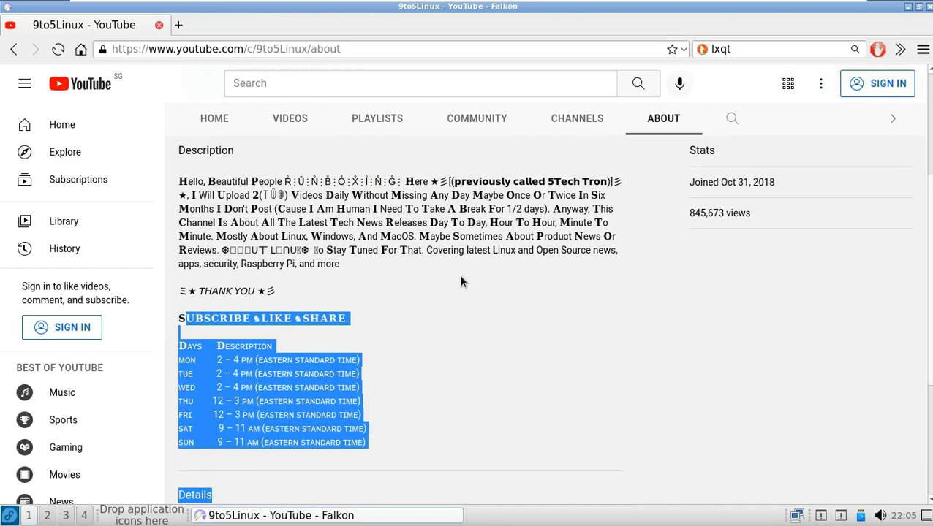
pyautogui.scroll(-3)
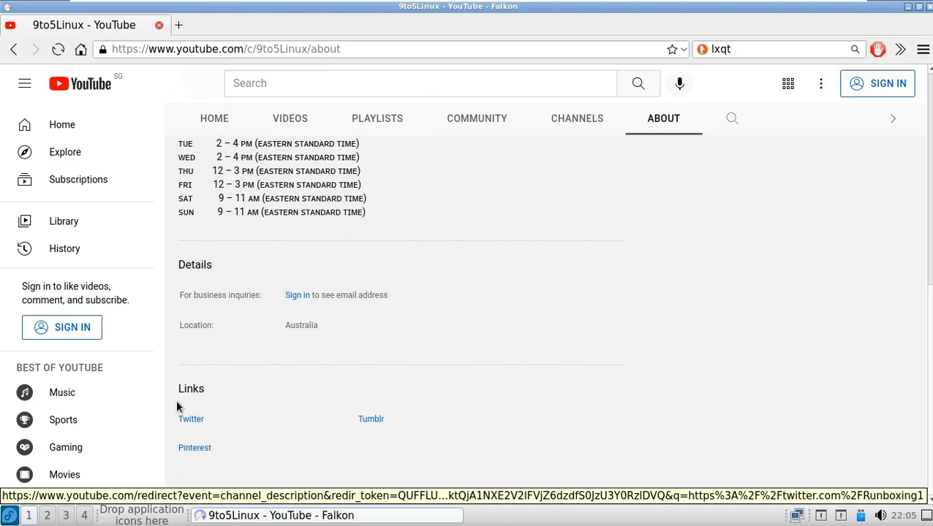